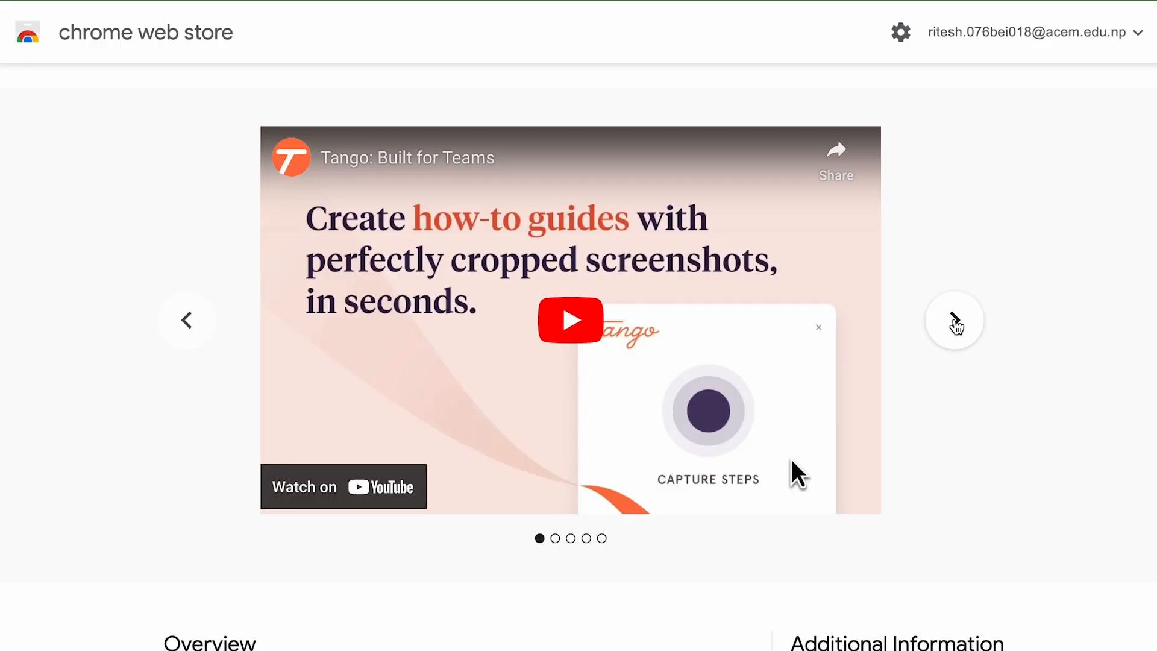
- Advance the Tango listing's screenshot carousel four slides to the Share slide about PDF export
{"action": "left_click", "coordinate": [954, 319]}
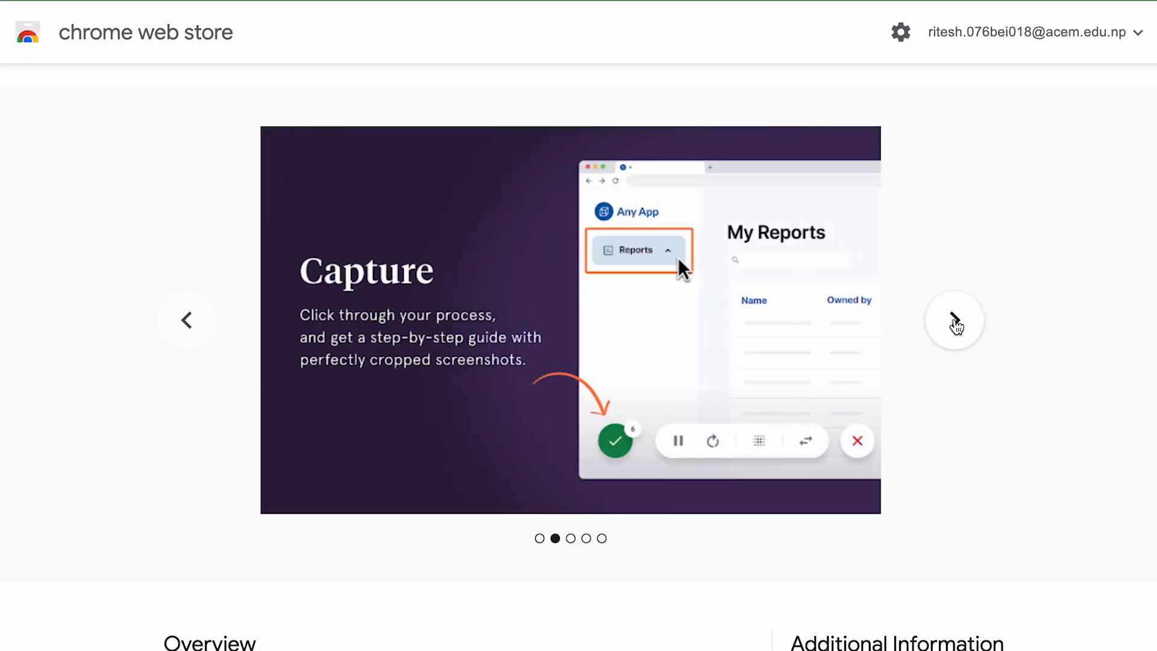
{"action": "left_click", "coordinate": [955, 320]}
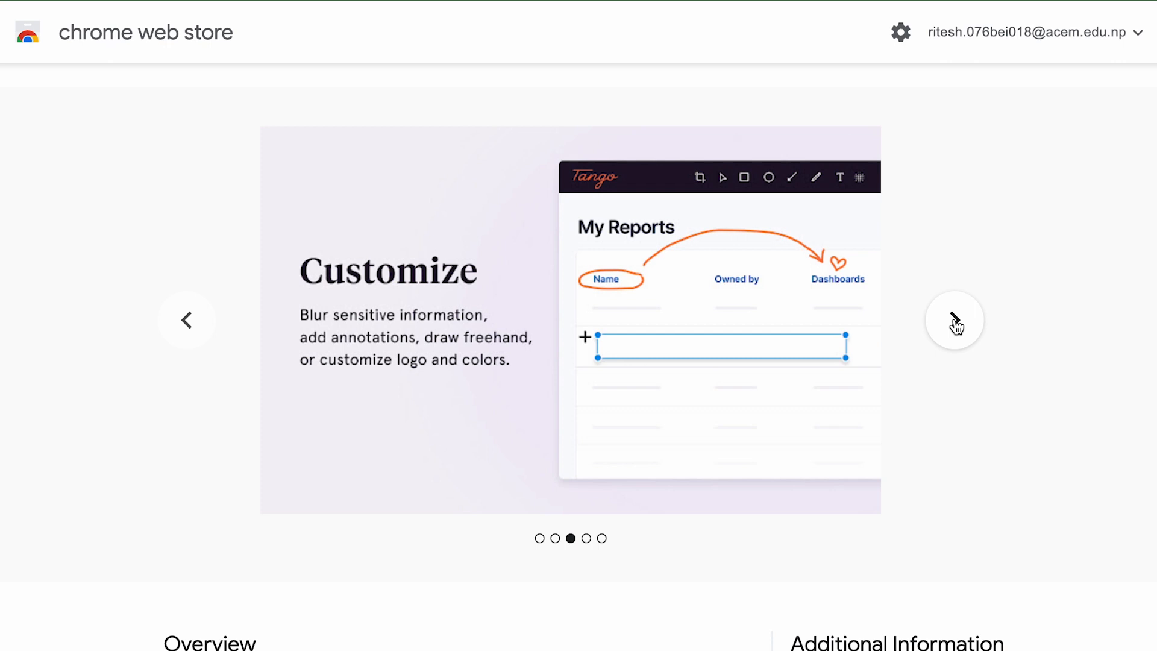
{"action": "left_click", "coordinate": [954, 320]}
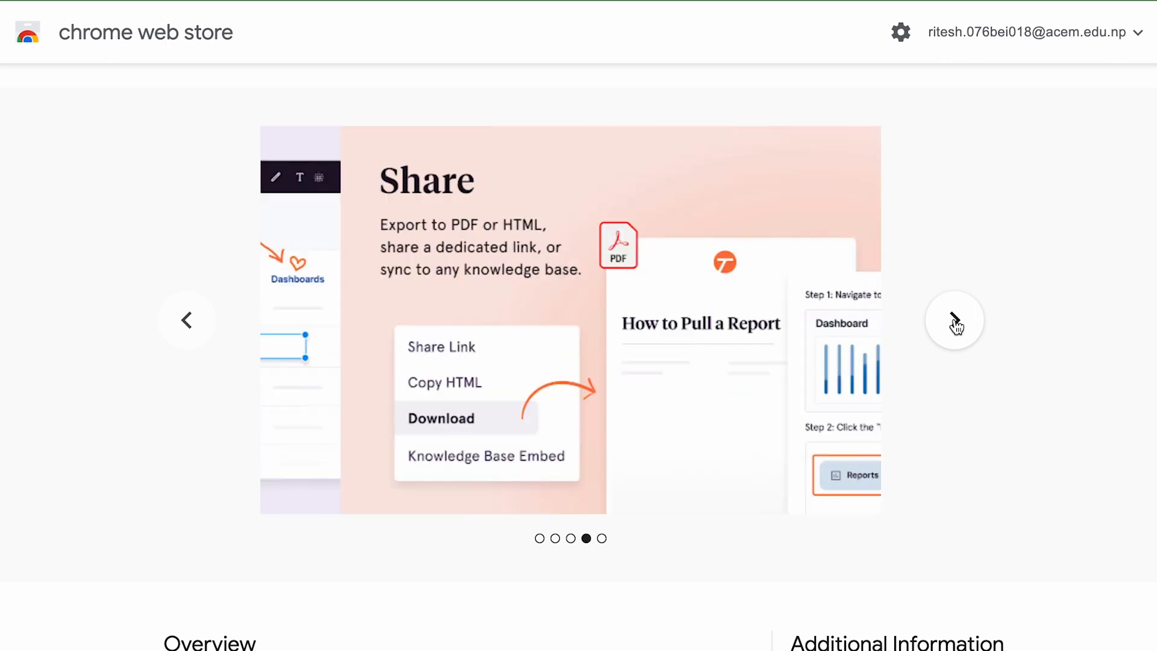
{"action": "left_click", "coordinate": [954, 319]}
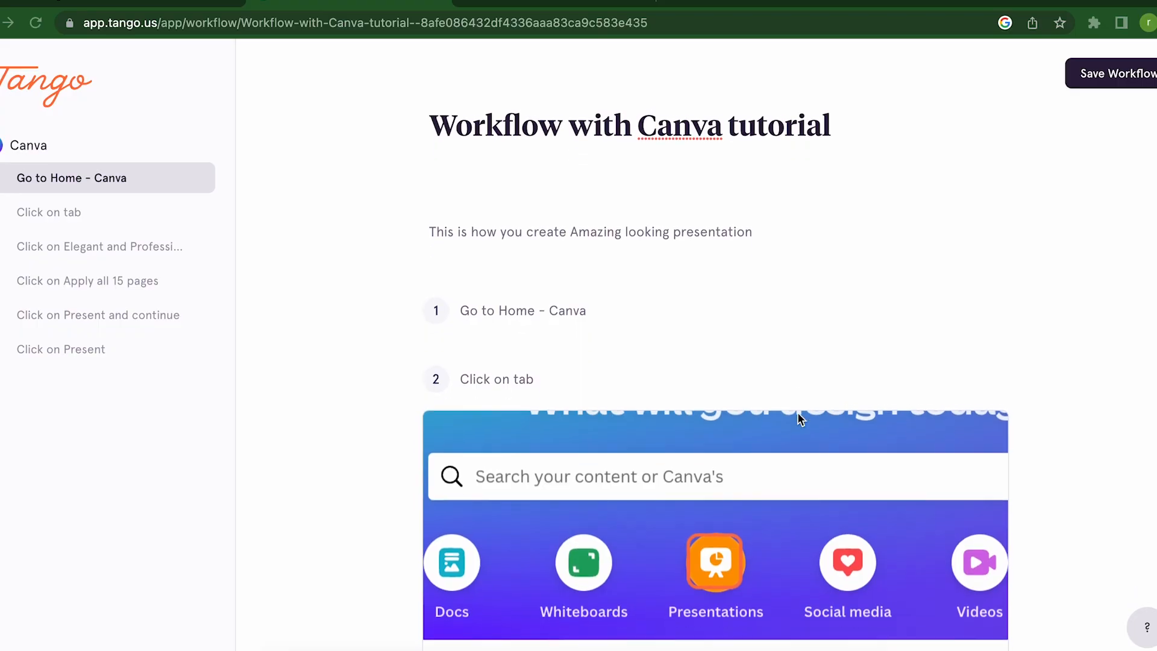
{"action": "scroll", "scroll_direction": "down", "scroll_amount": 3}
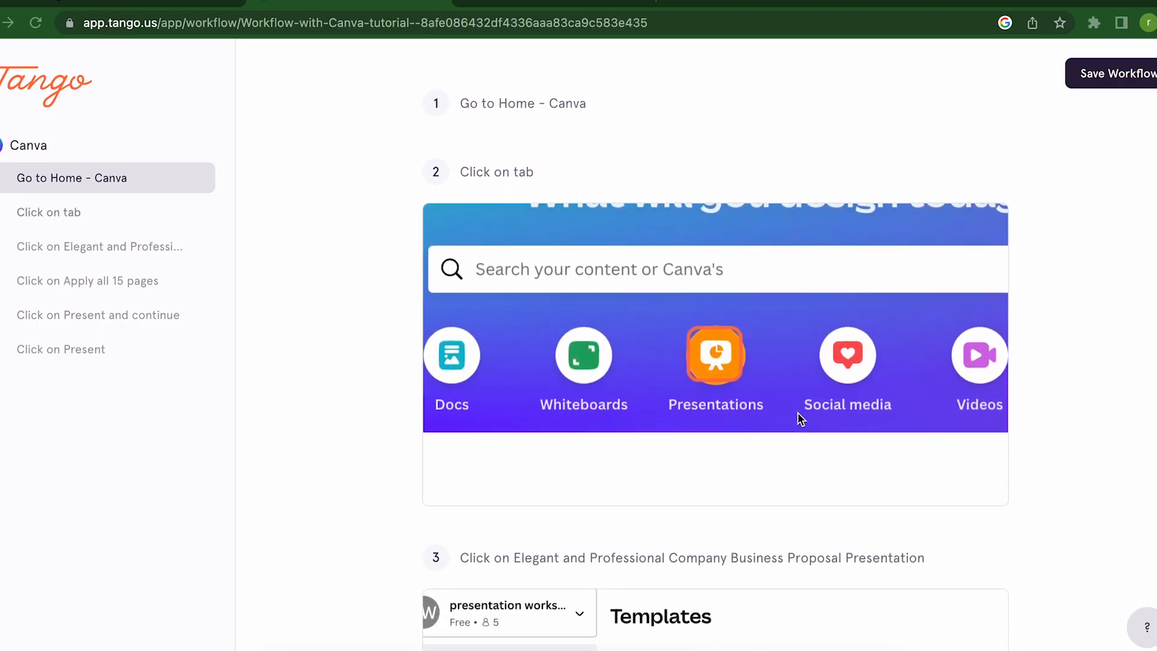
{"action": "scroll", "scroll_direction": "down", "scroll_amount": 3}
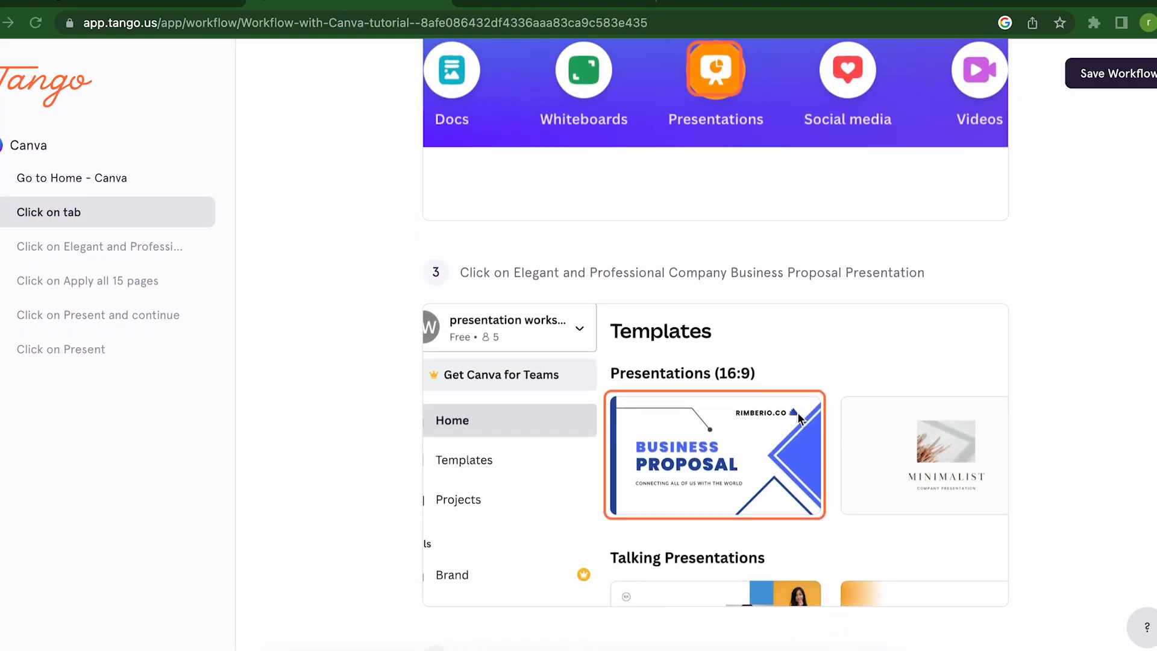
{"action": "scroll", "scroll_direction": "down", "scroll_amount": 3}
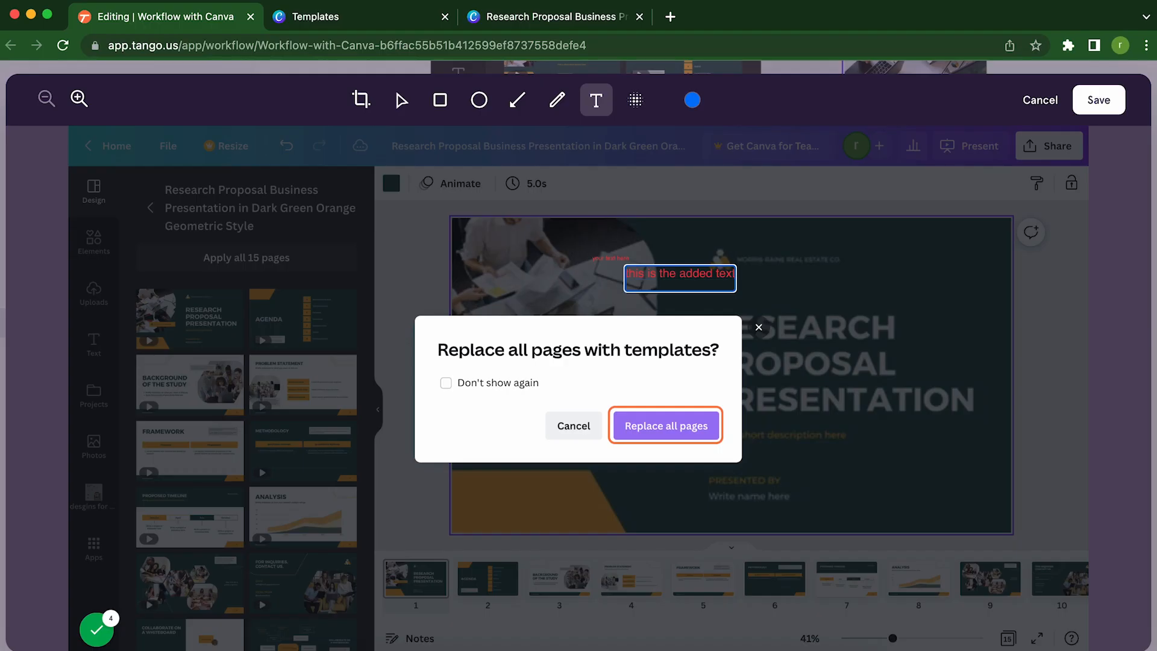
{"action": "mouse_move", "coordinate": [722, 214]}
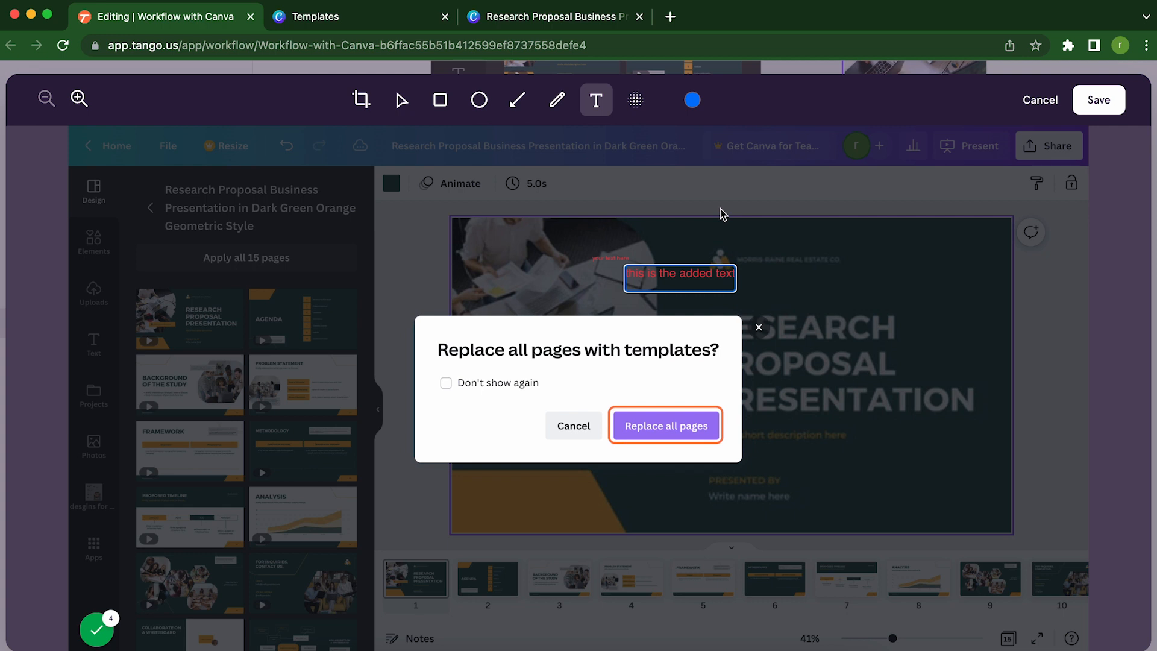
- Pick the circle annotation tool, download the Canva tutorial as PDF, and scroll through it
{"action": "left_click", "coordinate": [478, 100]}
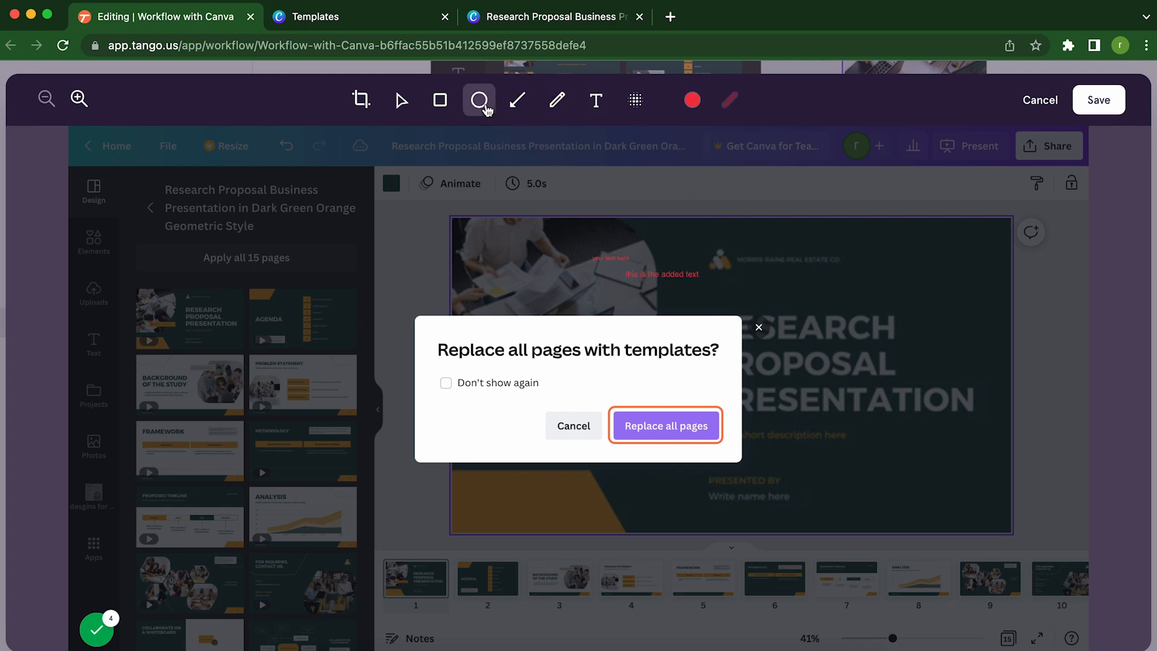
{"action": "left_click", "coordinate": [400, 100]}
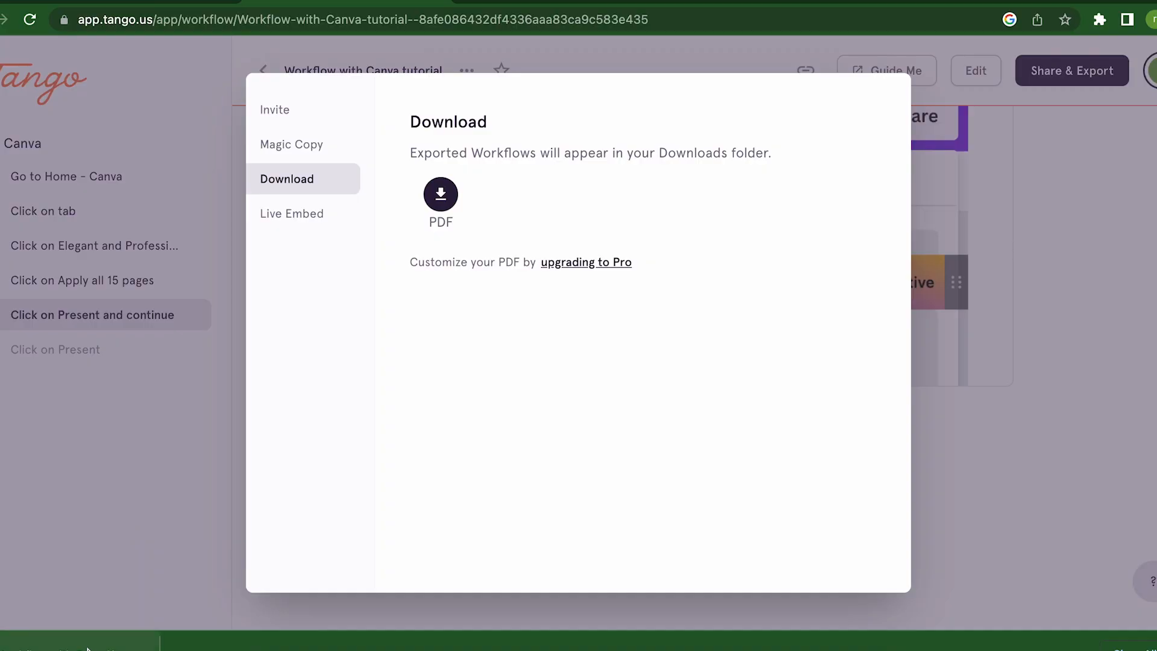
{"action": "left_click", "coordinate": [440, 194]}
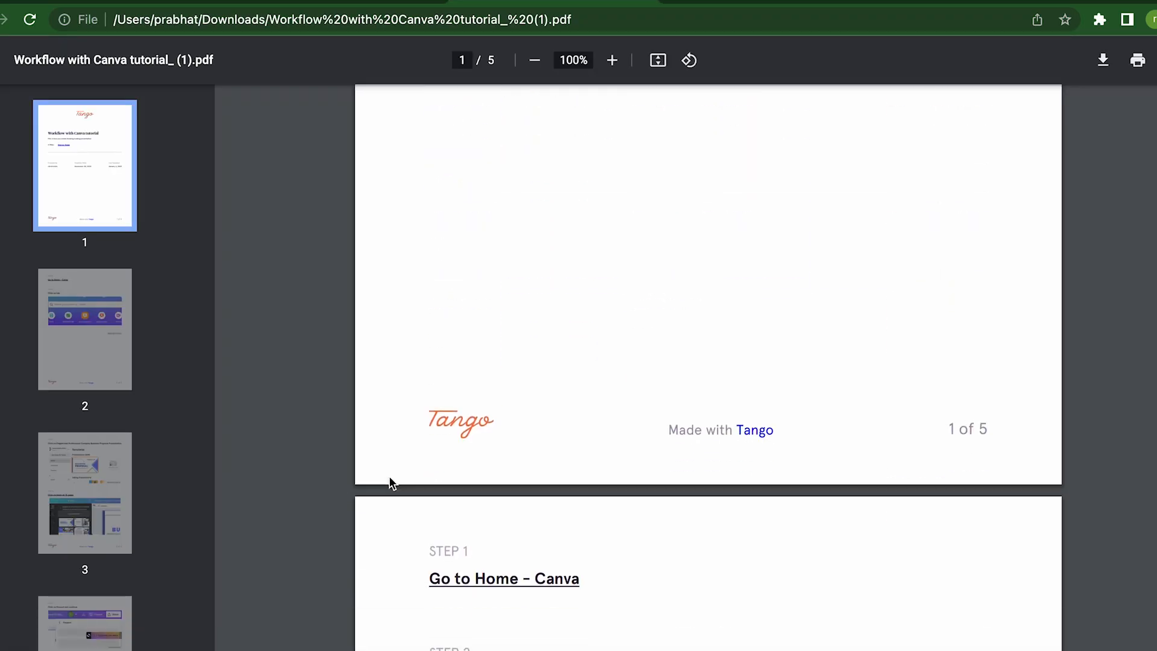
{"action": "scroll", "scroll_direction": "down", "scroll_amount": 3}
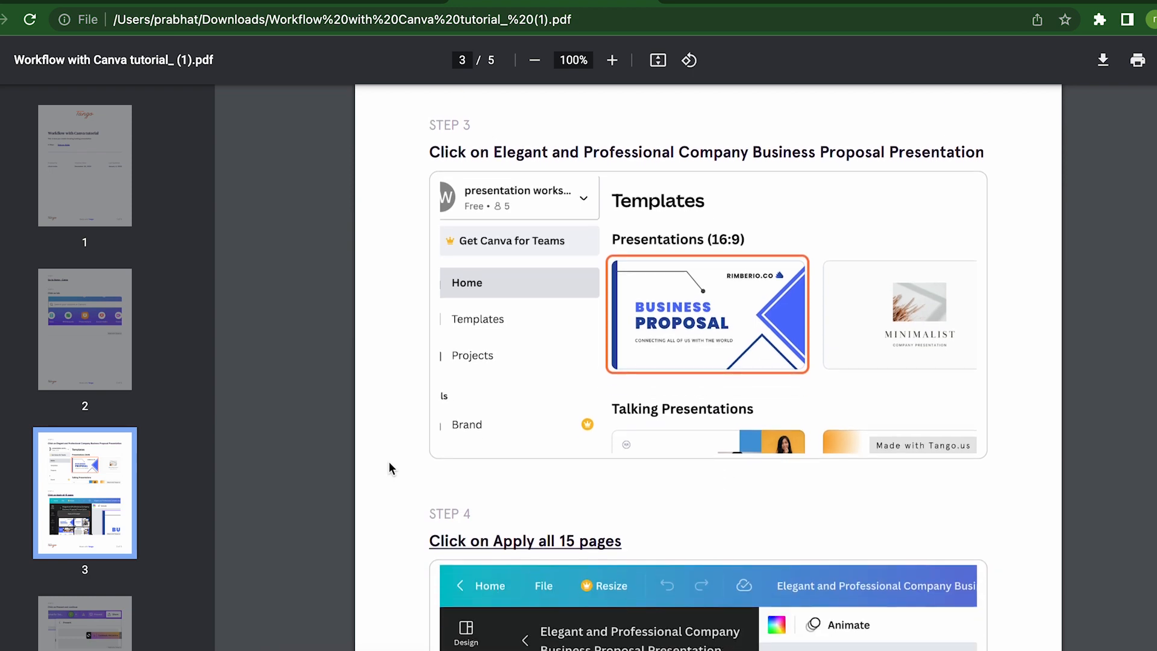
{"action": "scroll", "scroll_direction": "down", "scroll_amount": 3}
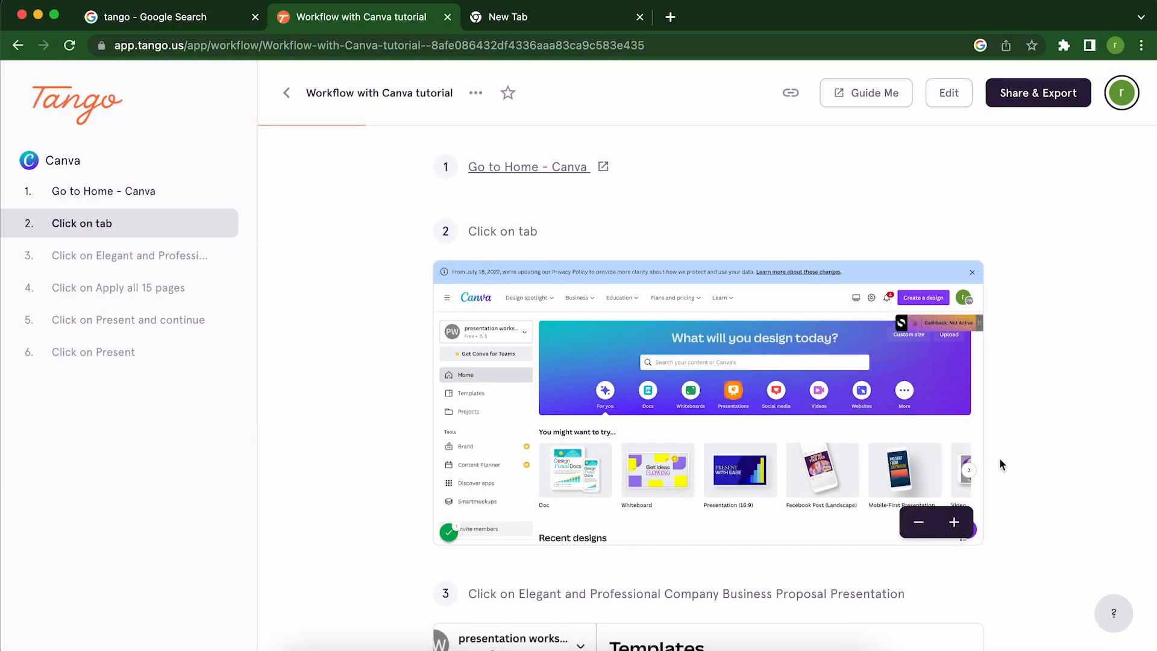
{"action": "scroll", "scroll_direction": "down", "scroll_amount": 3}
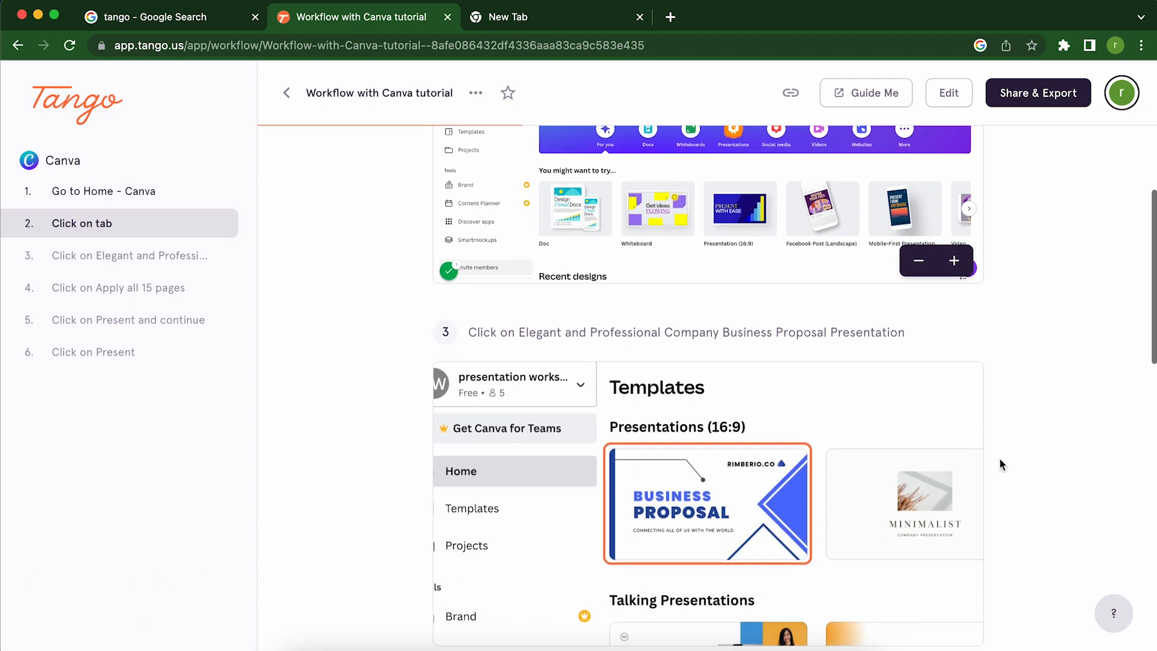
{"action": "scroll", "scroll_direction": "down", "scroll_amount": 3}
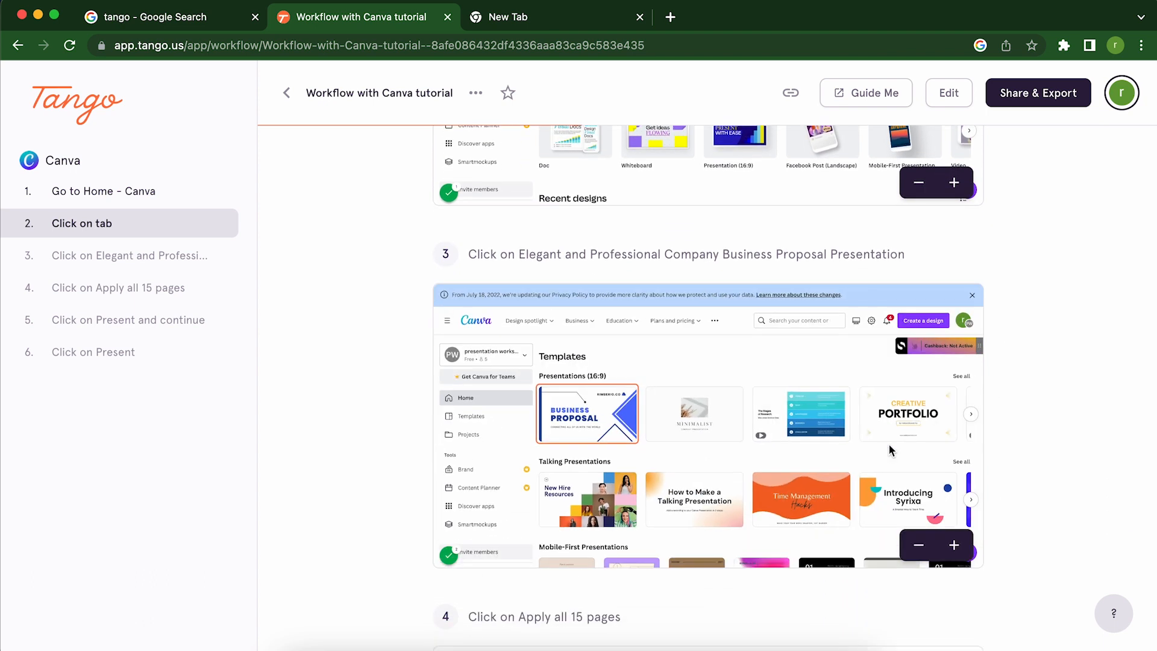
{"action": "scroll", "scroll_direction": "down", "scroll_amount": 3}
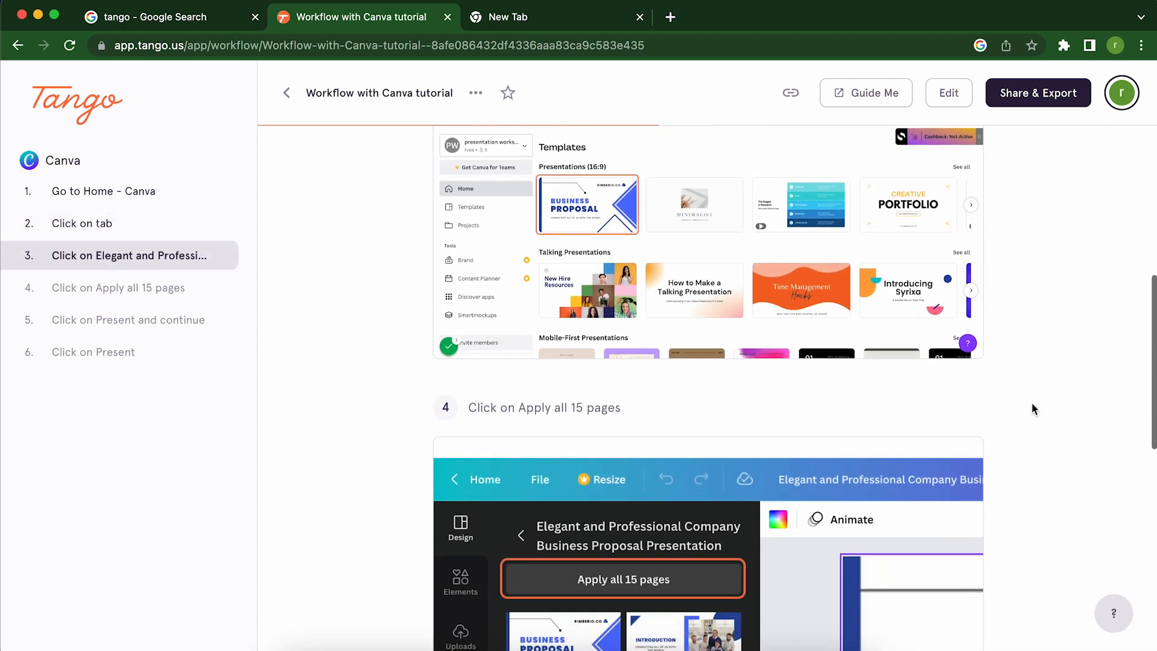
{"action": "scroll", "scroll_direction": "down", "scroll_amount": 3}
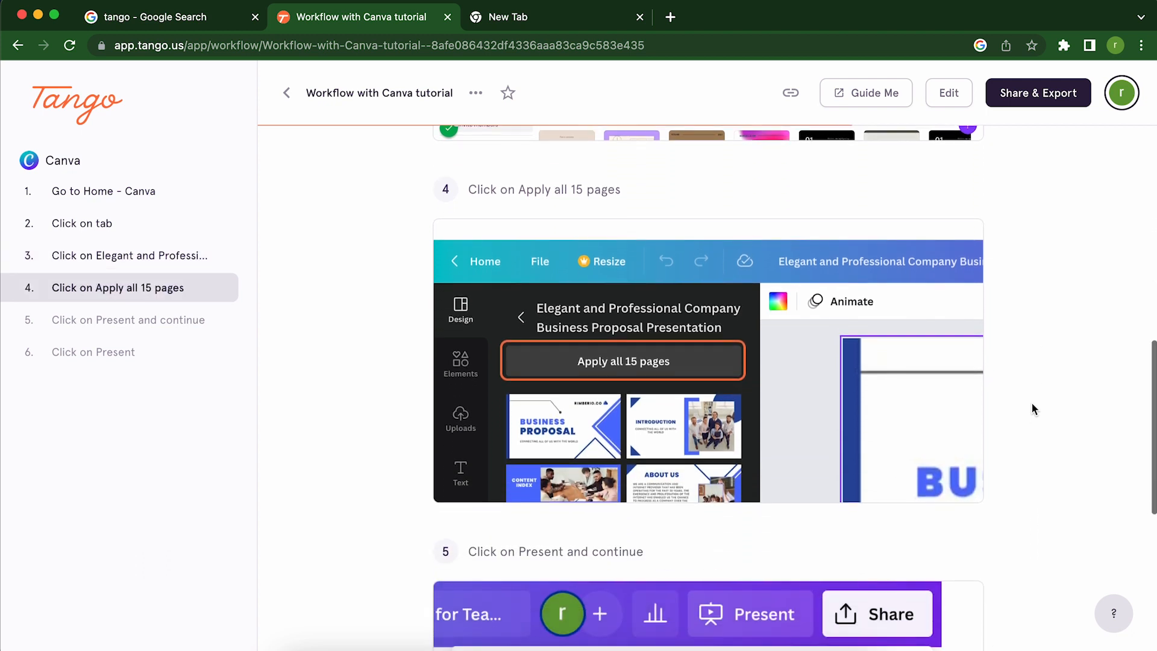
{"action": "scroll", "scroll_direction": "down", "scroll_amount": 3}
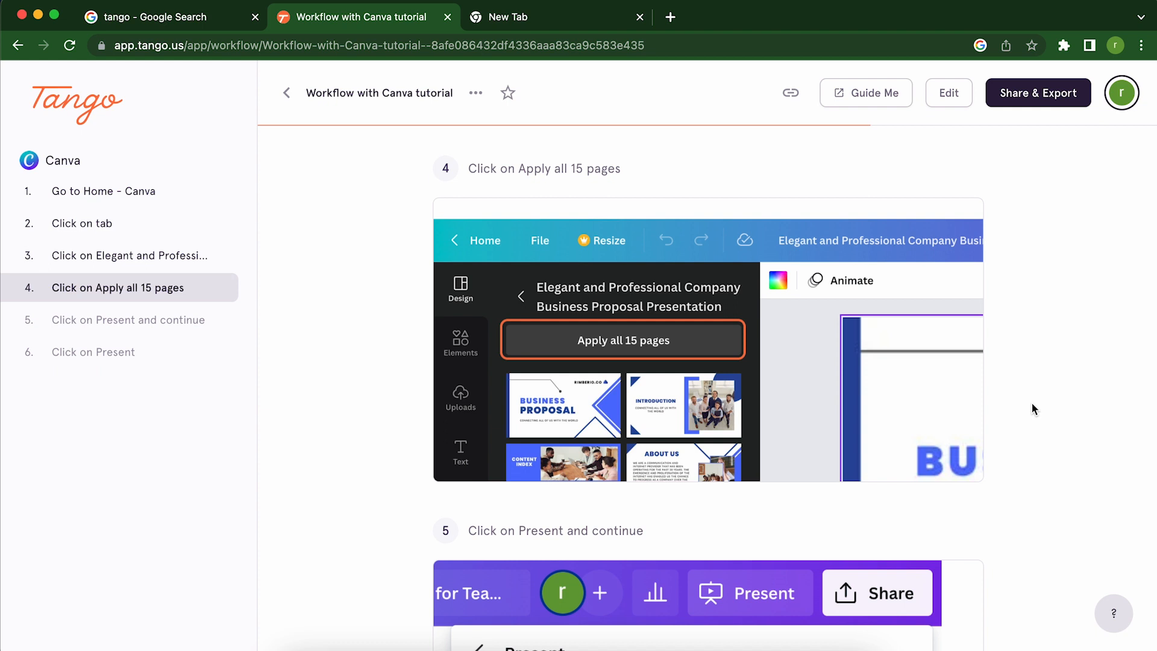